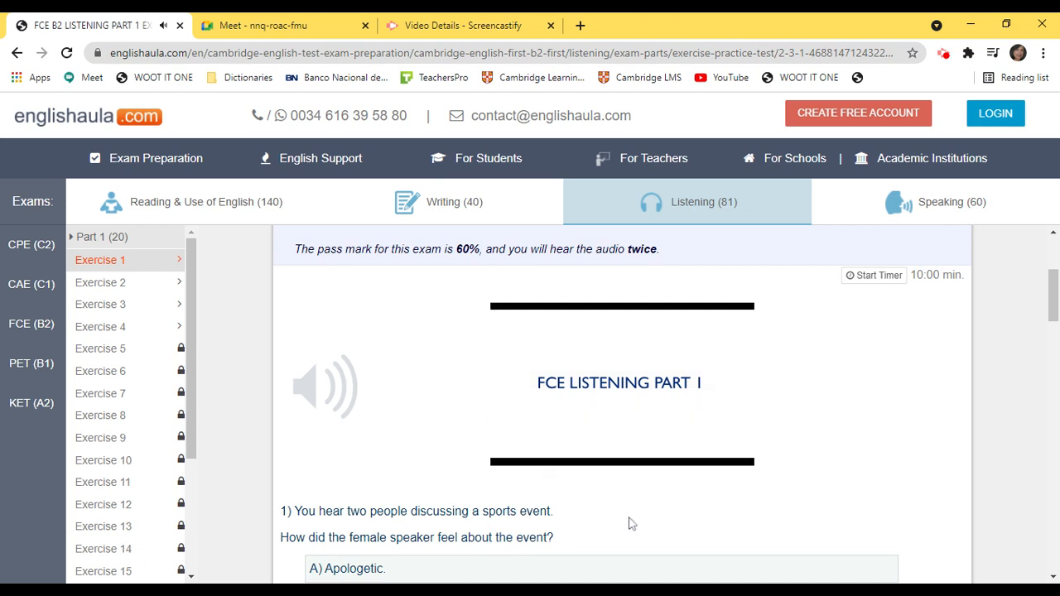
Step: Check the class recording's details page and who has viewed it
click(621, 381)
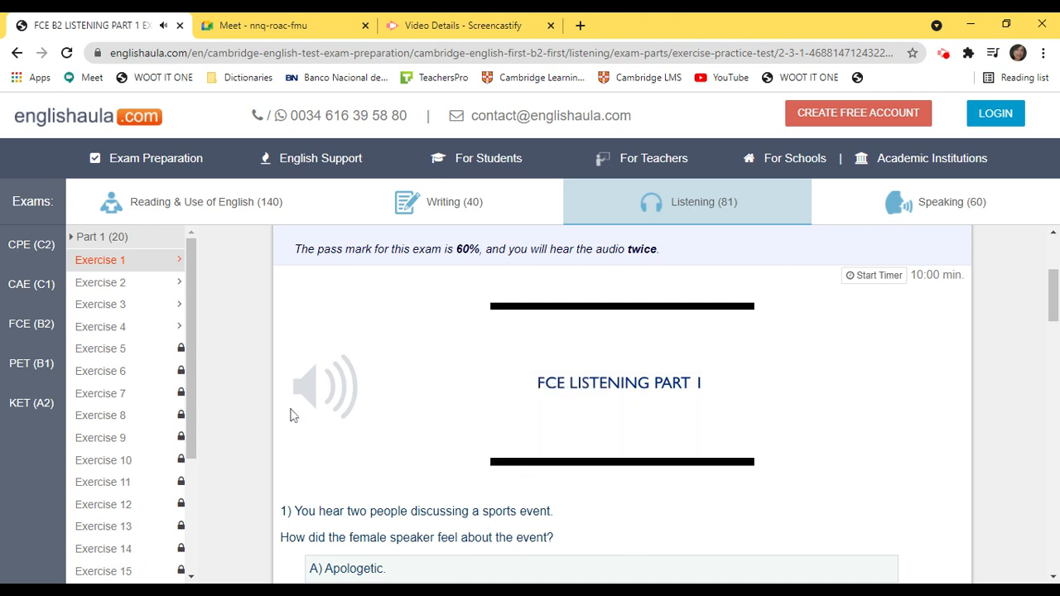
mouse_move(222, 430)
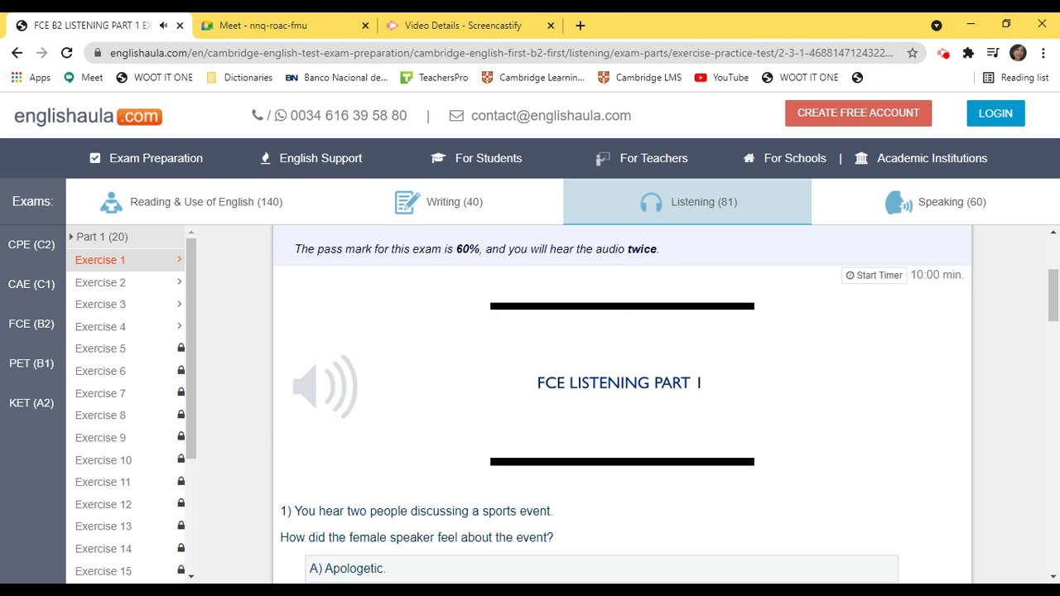
click(463, 24)
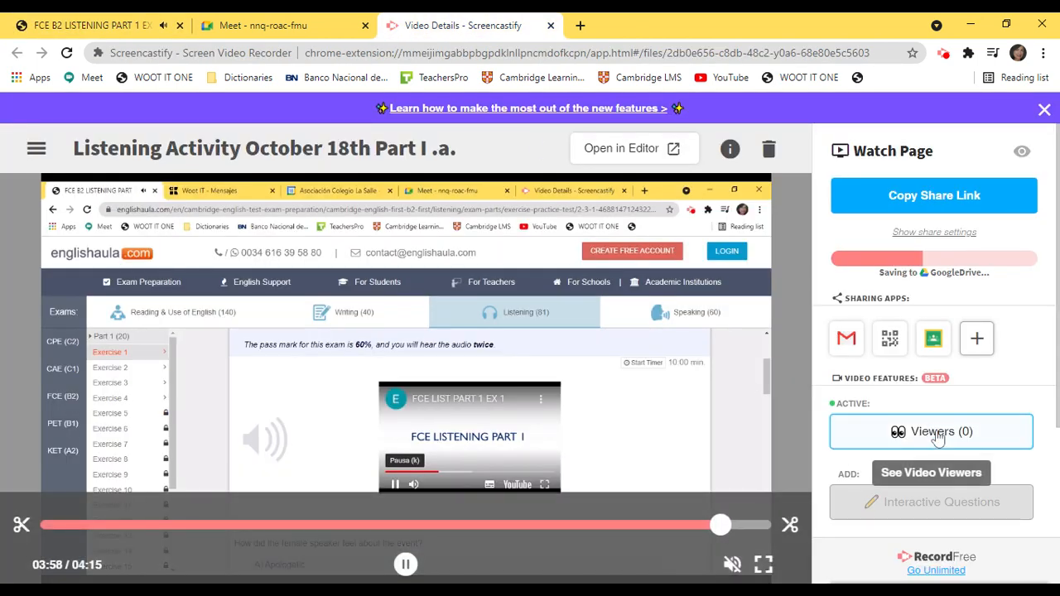
click(931, 431)
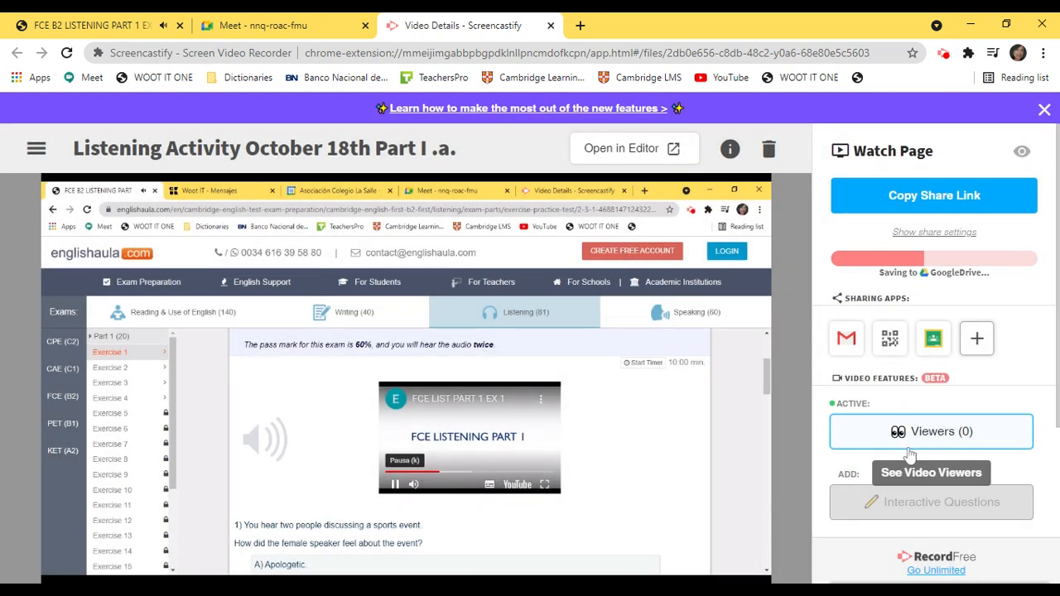
mouse_move(851, 515)
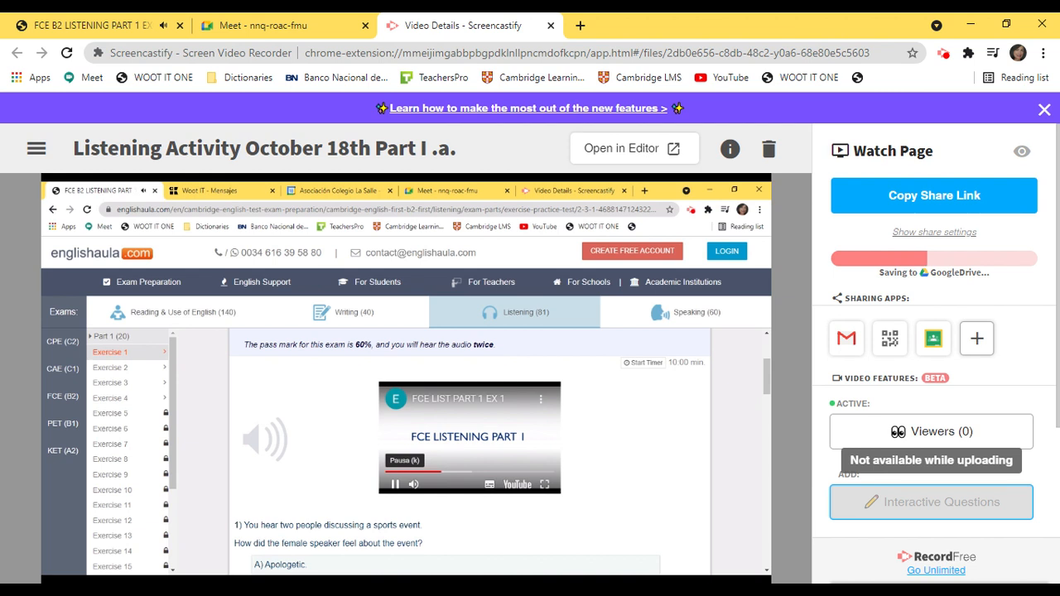
click(395, 484)
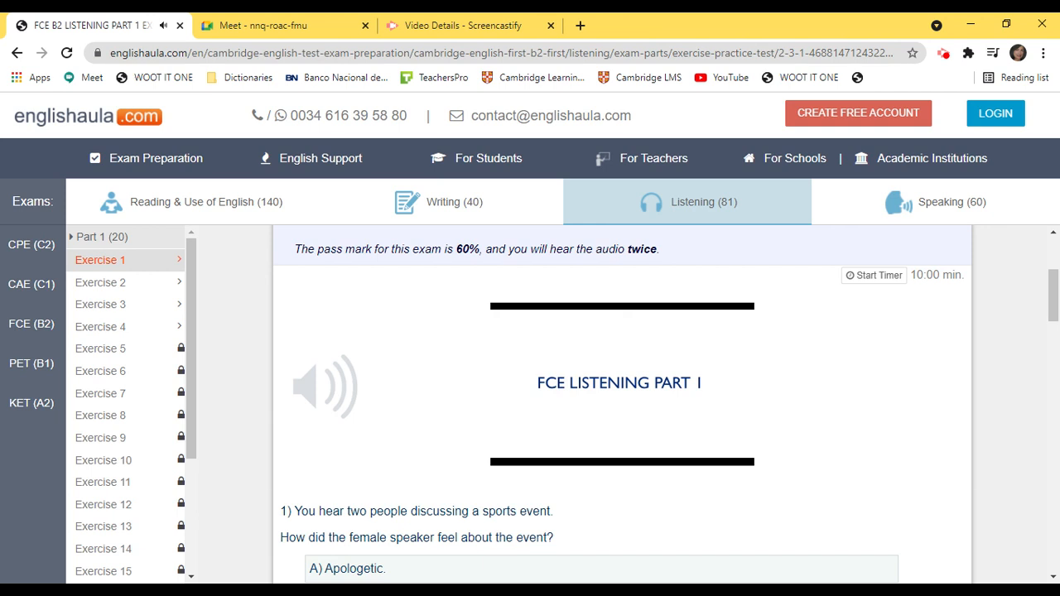
mouse_move(726, 533)
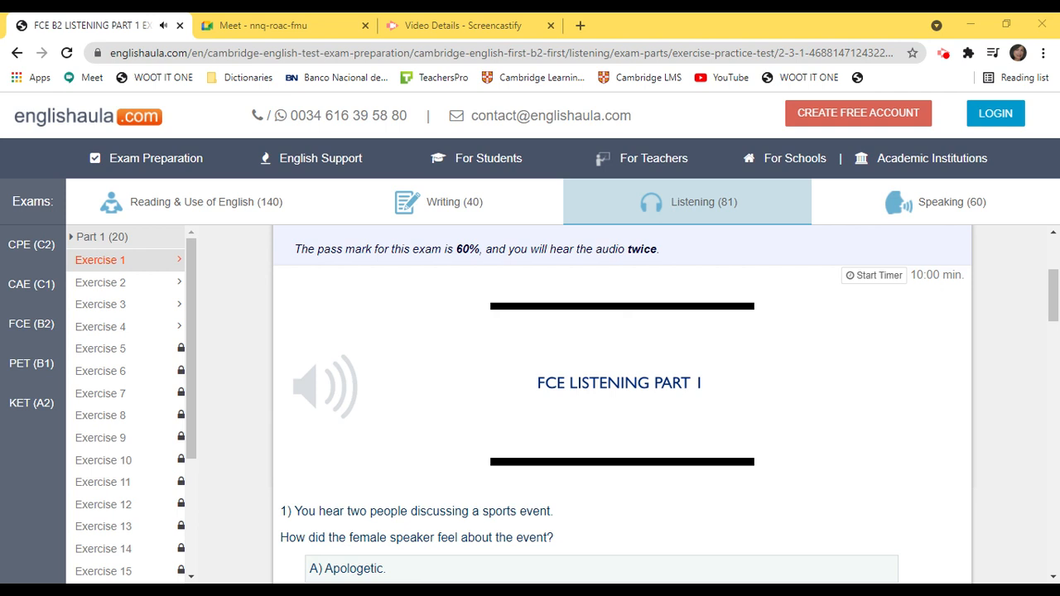
mouse_move(628, 493)
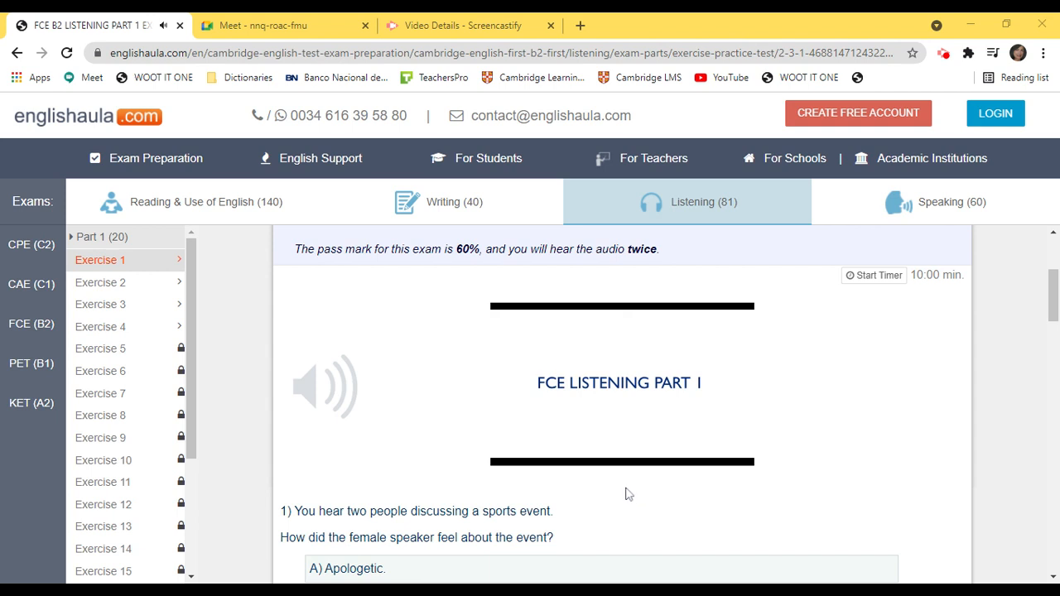
mouse_move(626, 493)
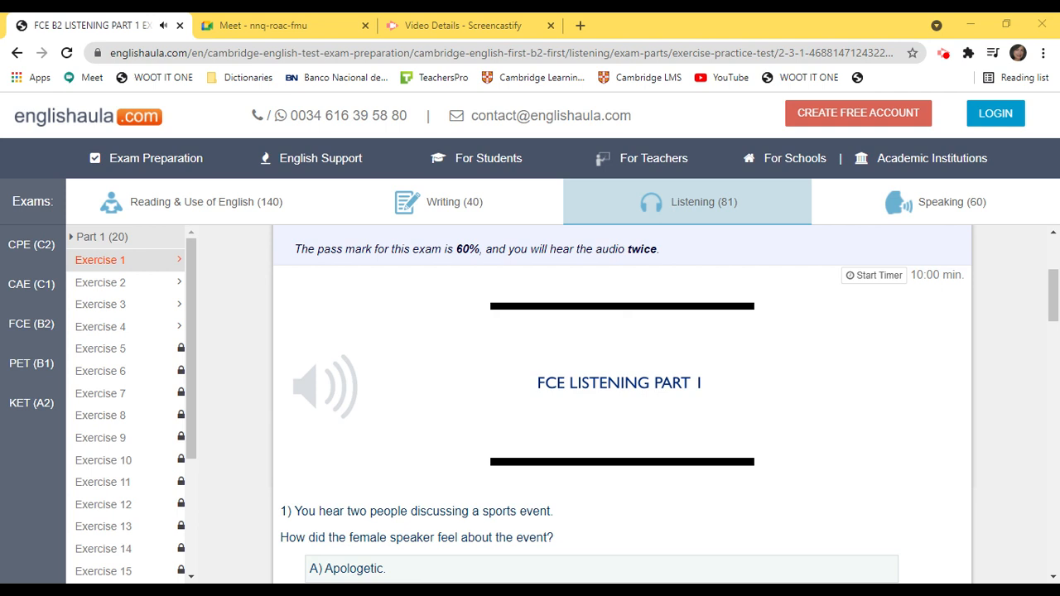
mouse_move(605, 487)
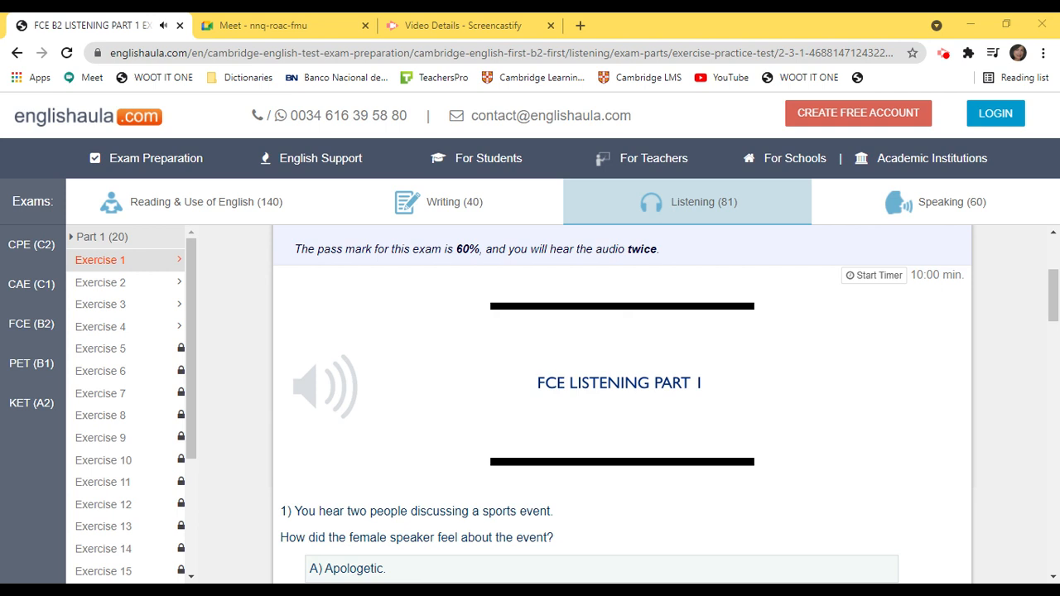
mouse_move(586, 487)
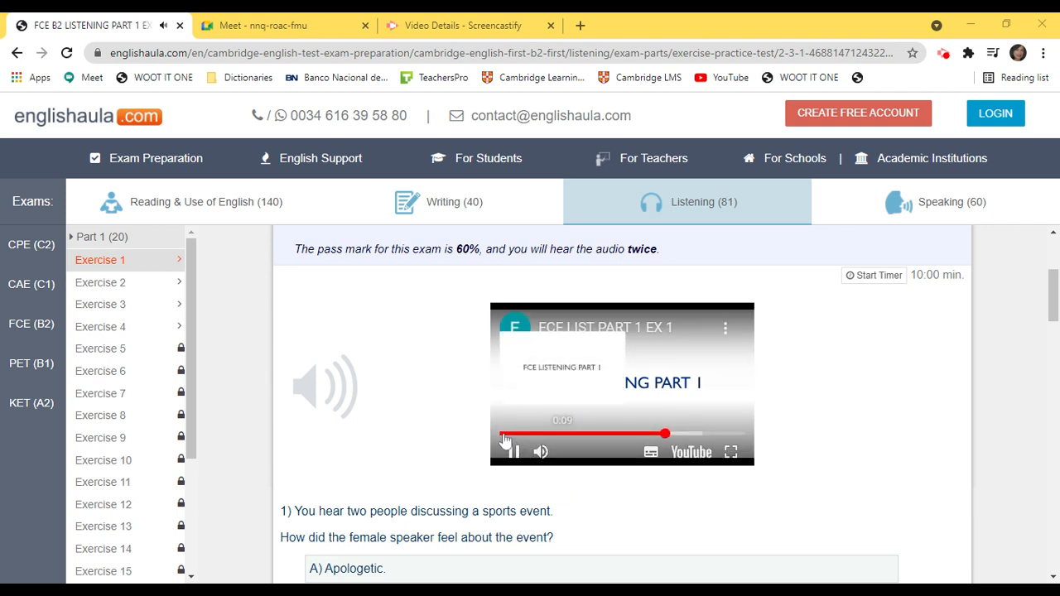
Step: Seek the Listening Part 1 Exercise 1 audio to the start and play it
click(514, 450)
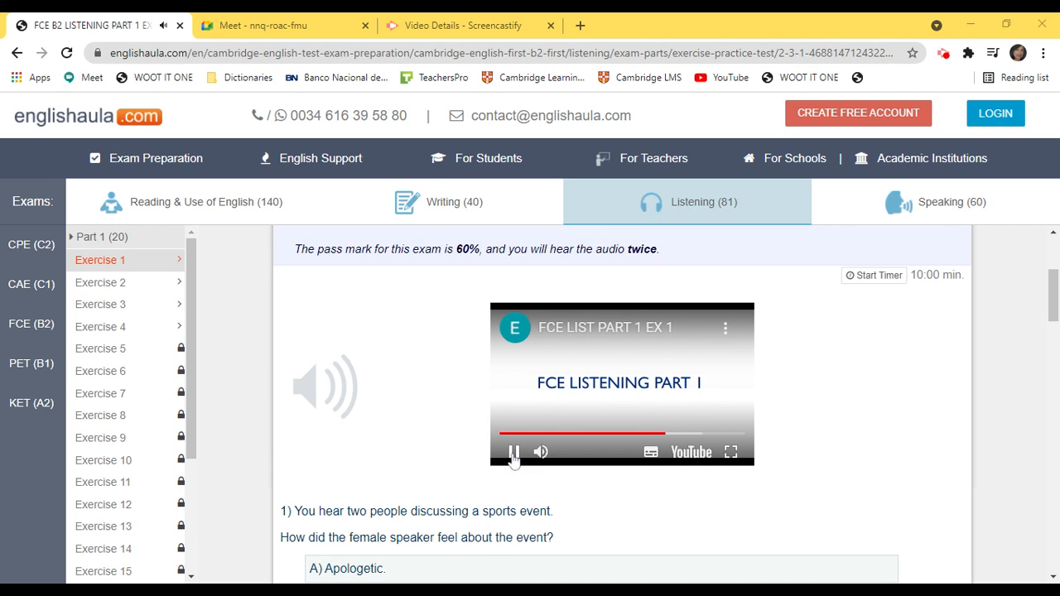
click(513, 450)
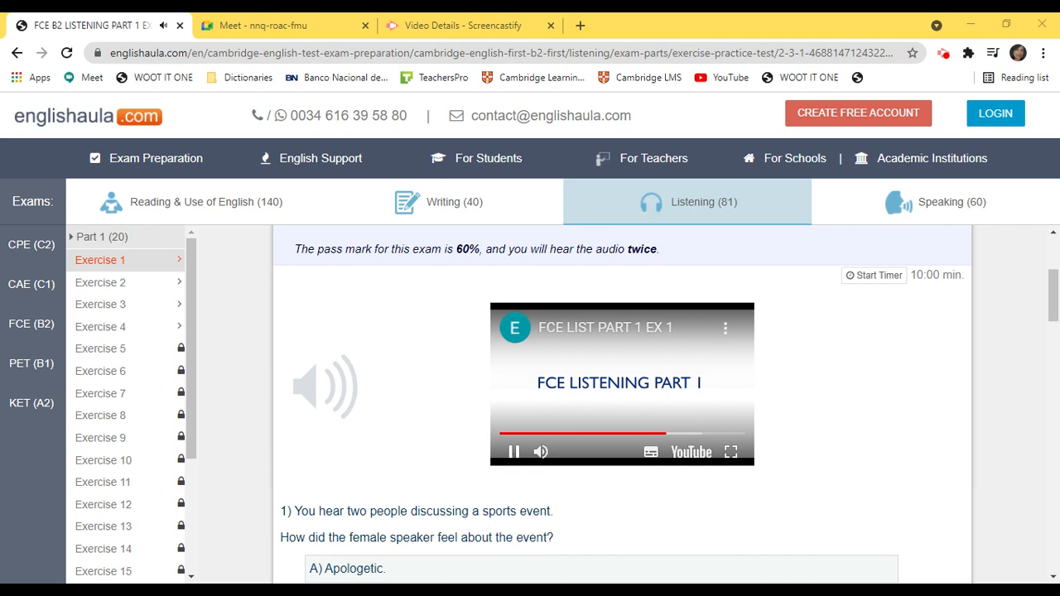